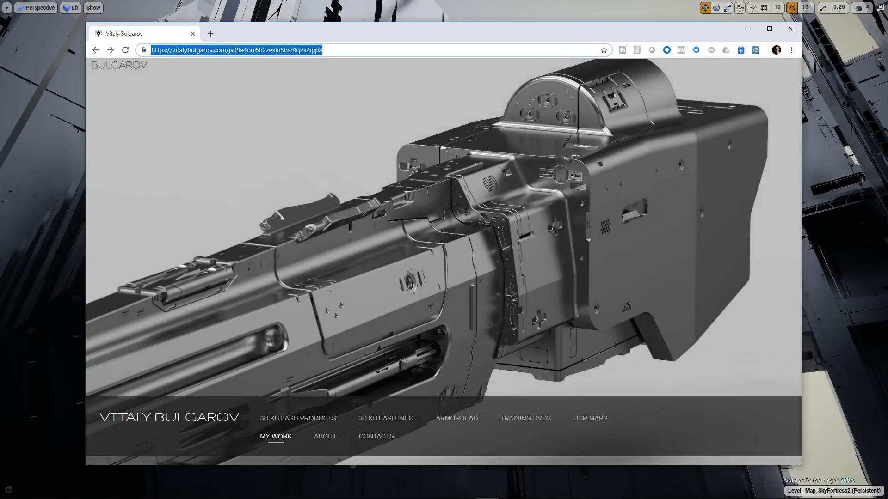
Browse the MEGASTRUCTURE kit's preview gallery image by image, then return to the 3D KitBash catalogue
click(276, 437)
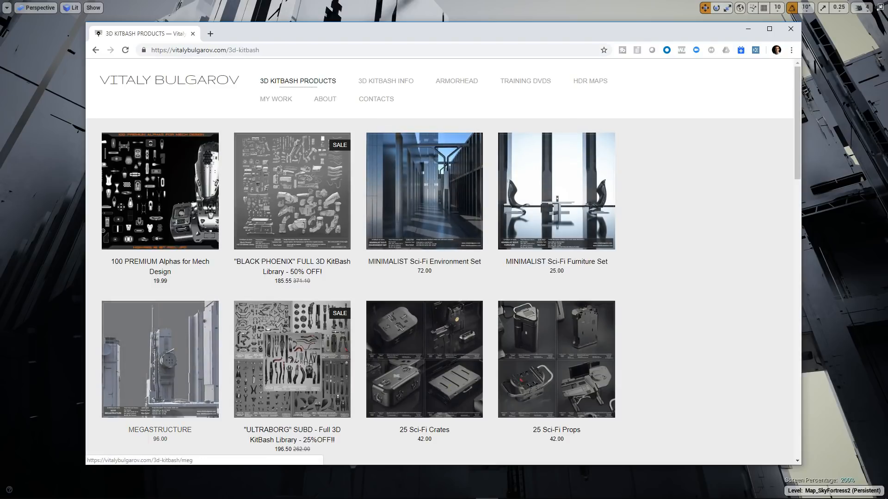
click(159, 360)
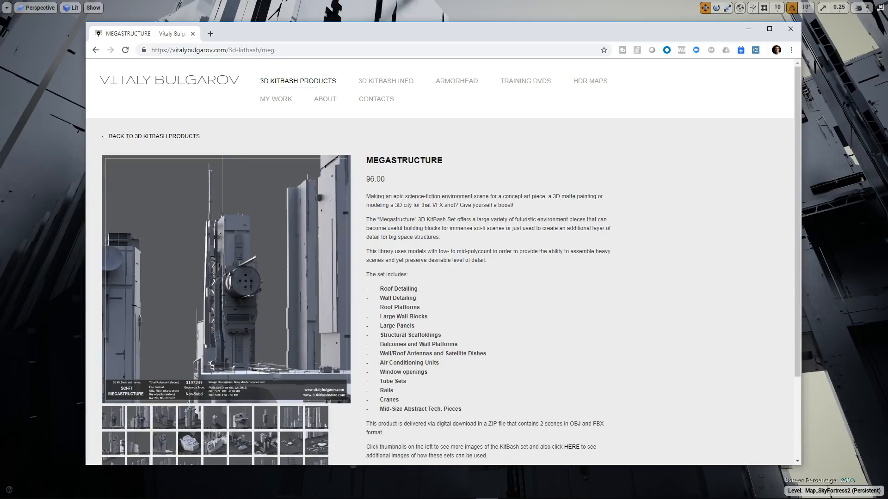
click(226, 278)
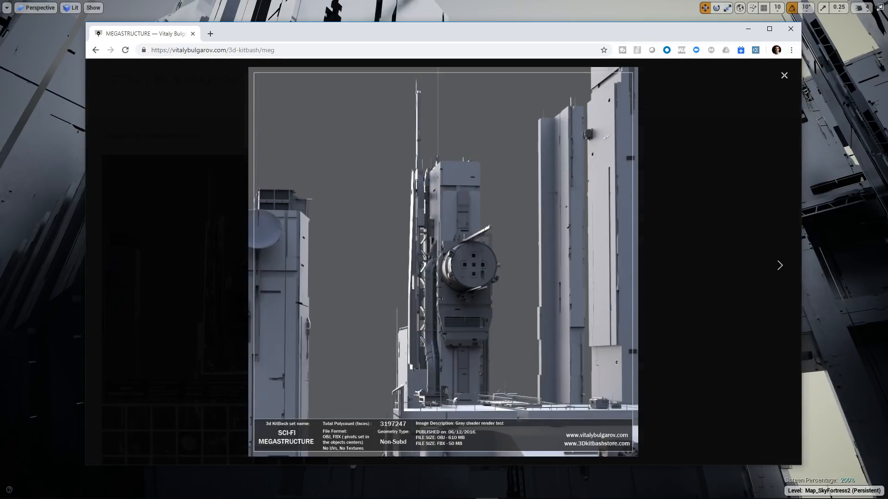
click(780, 265)
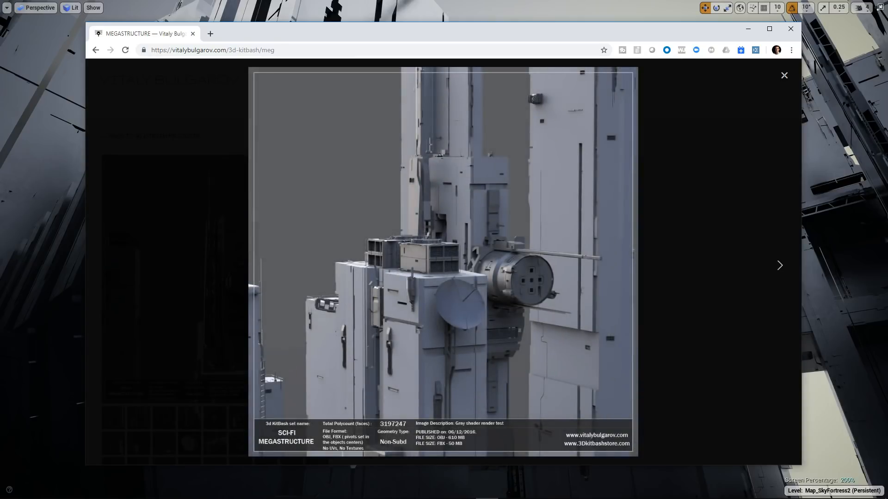
click(780, 266)
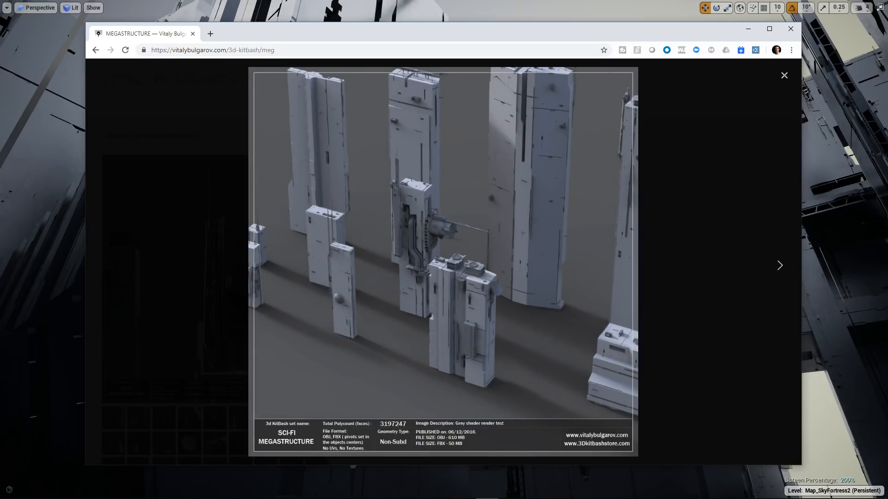
click(780, 265)
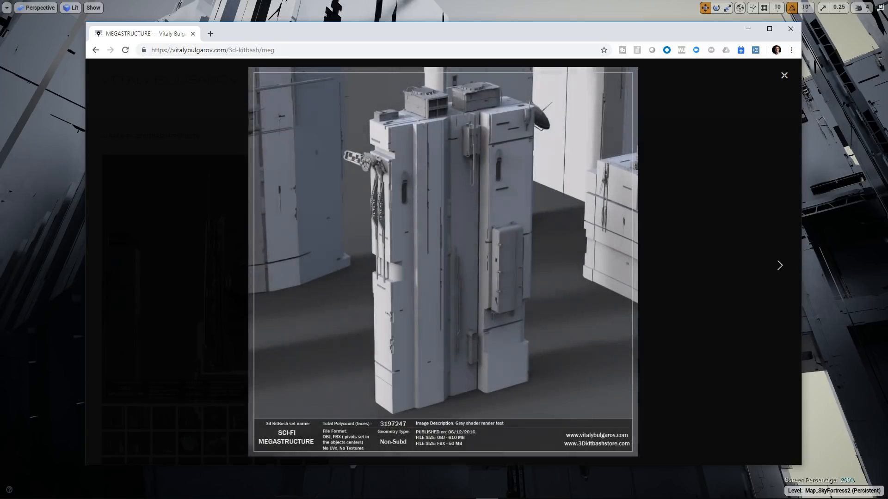
click(783, 75)
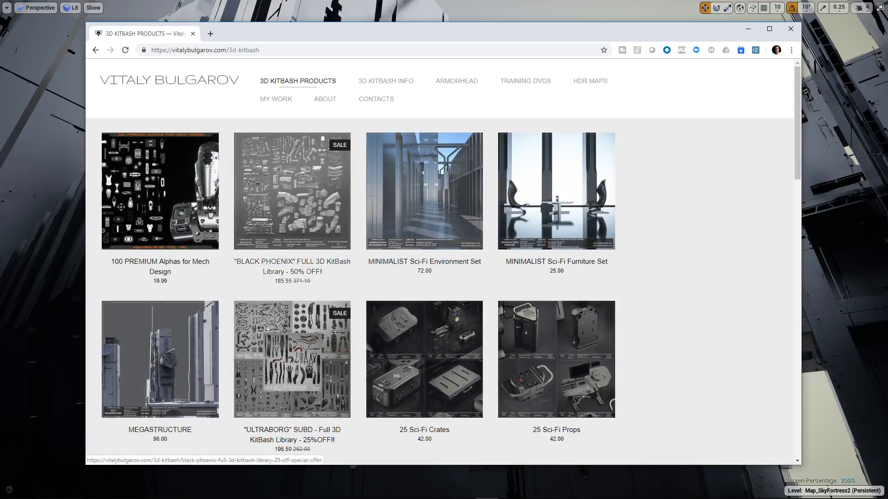
Page through the MINIMALIST Sci-Fi Environment Set gallery images, then minimize Chrome
click(424, 191)
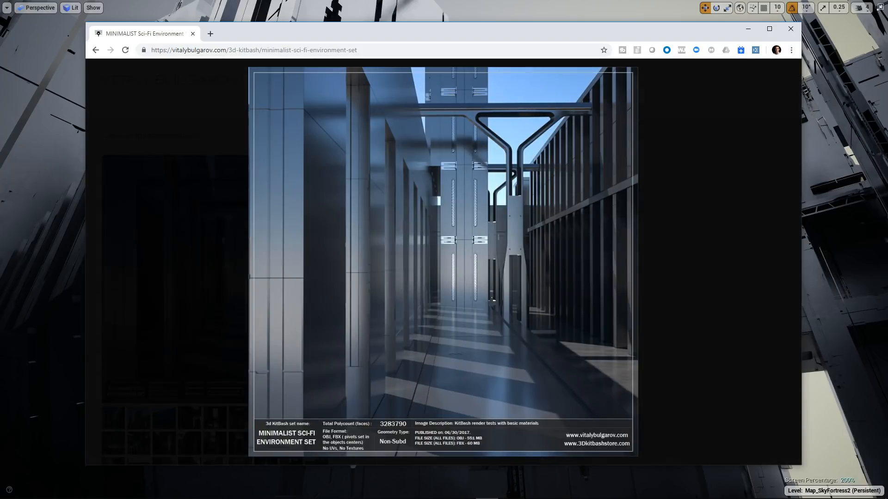
click(780, 266)
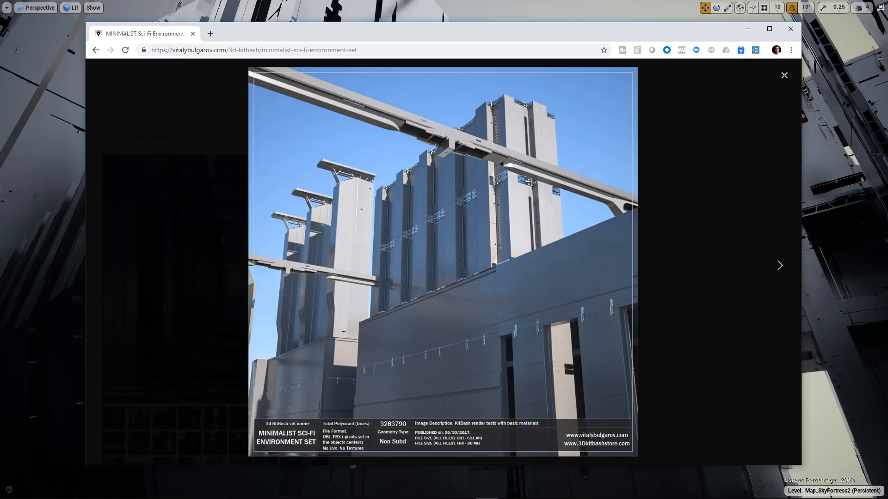
click(779, 265)
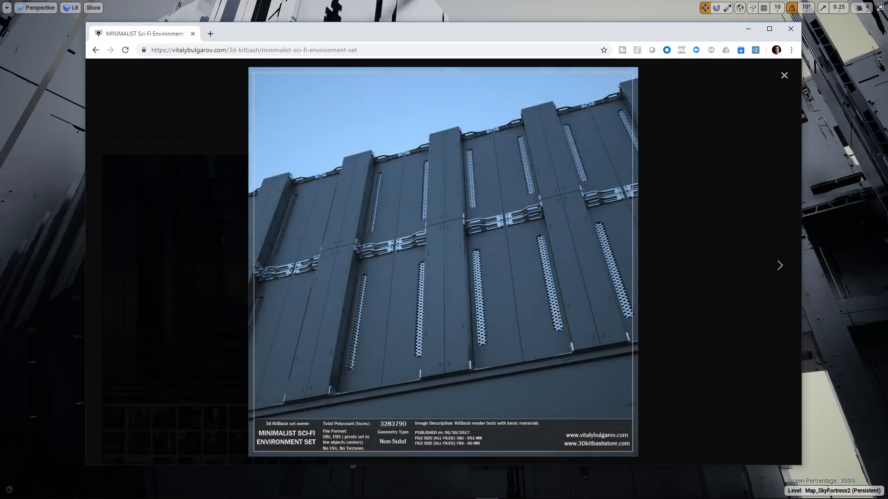
click(779, 265)
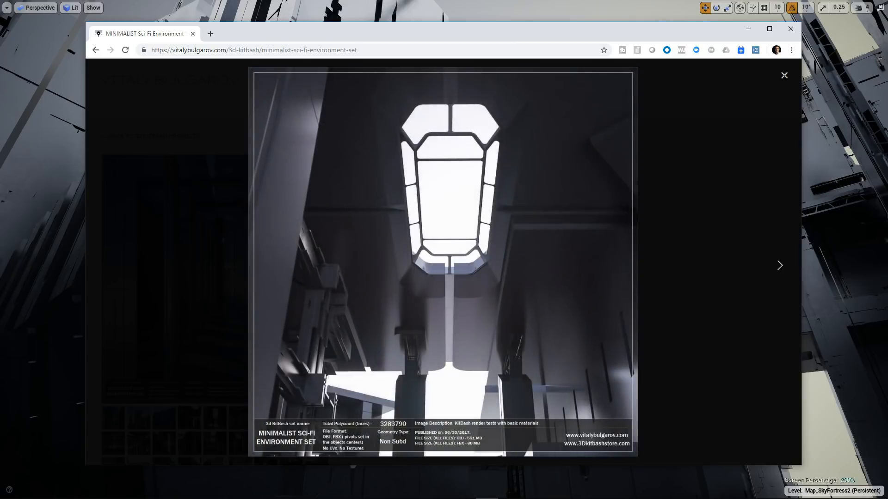
click(779, 266)
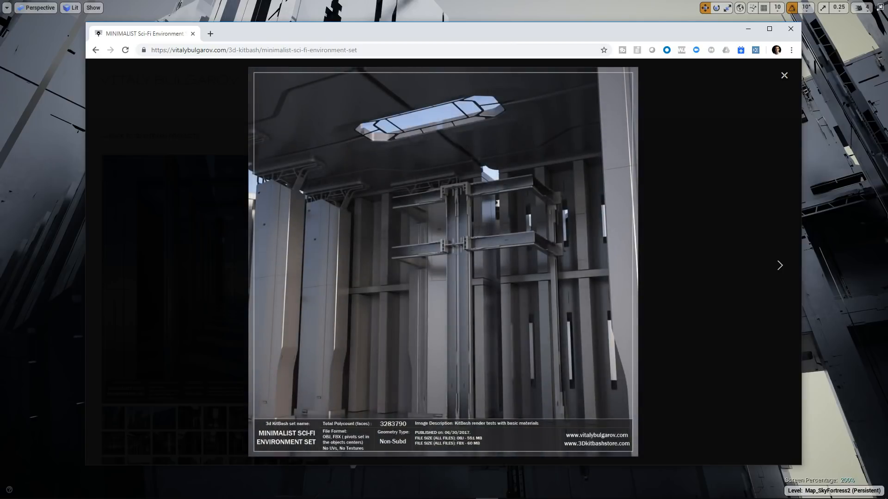
click(779, 265)
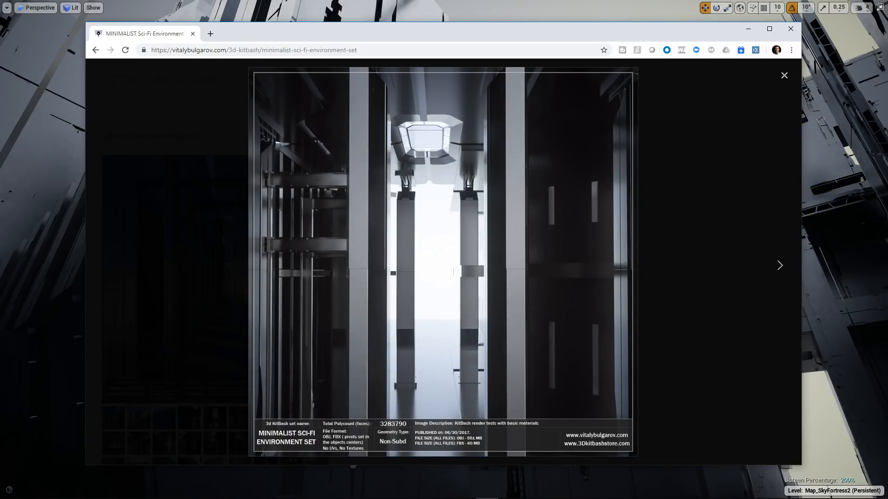
click(779, 266)
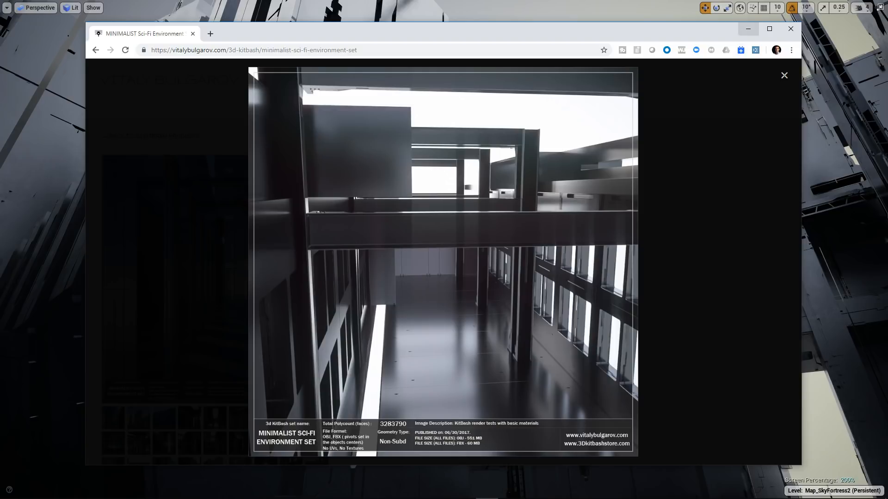
click(784, 75)
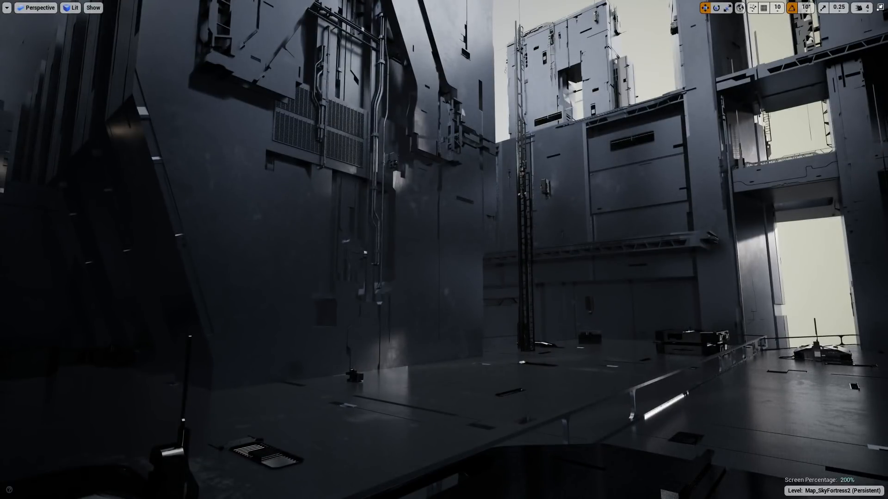
Set the viewport's Screen Percentage from 200 to 100
click(6, 7)
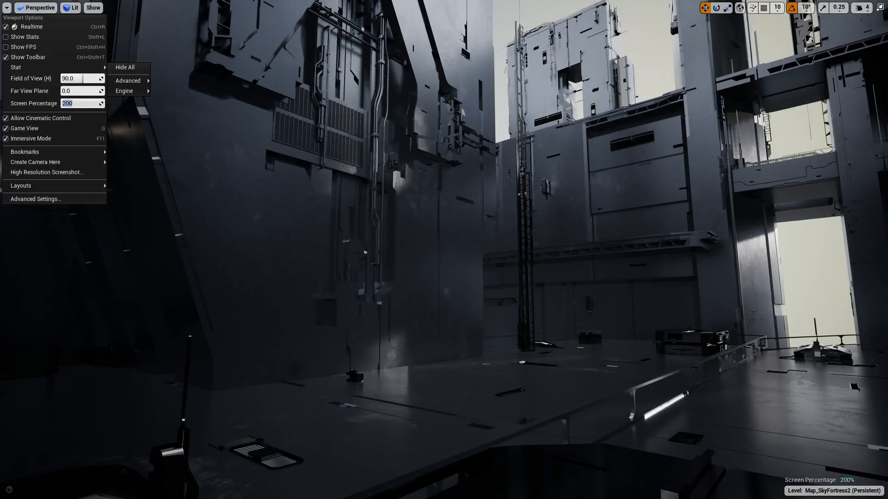
text(100)
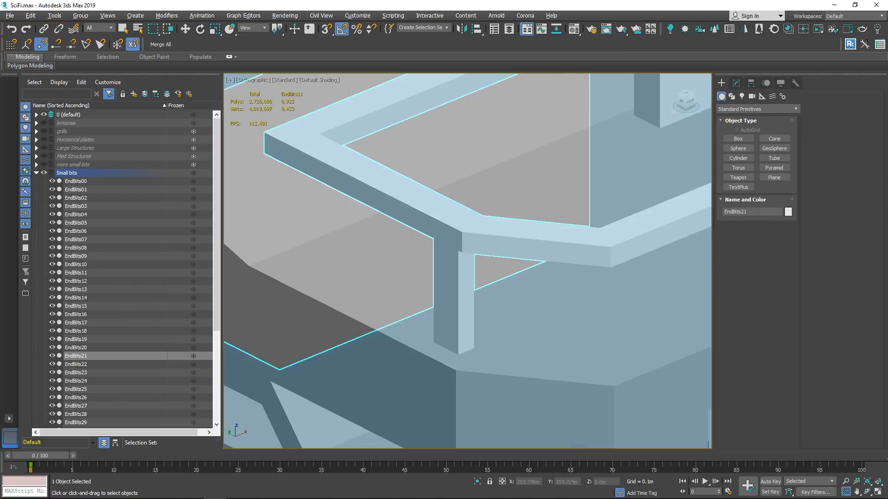
Switch the SciFi scene viewport from Default Shading to a different shading mode
click(320, 80)
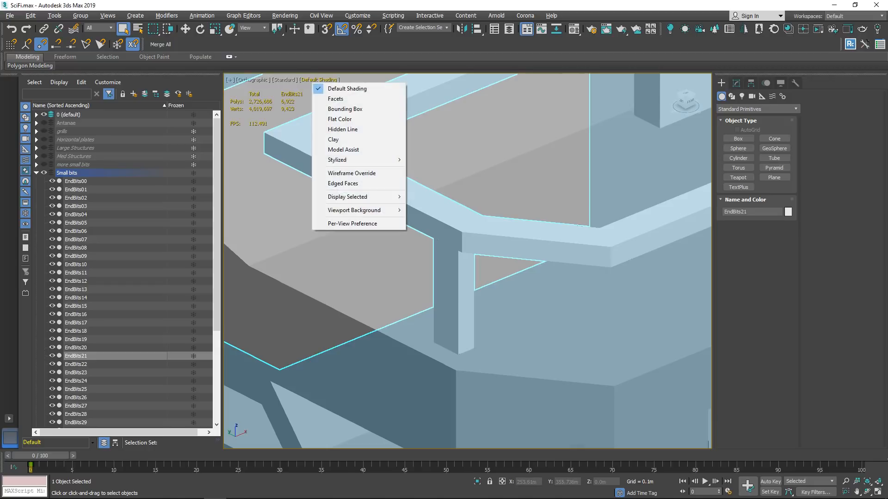
click(343, 183)
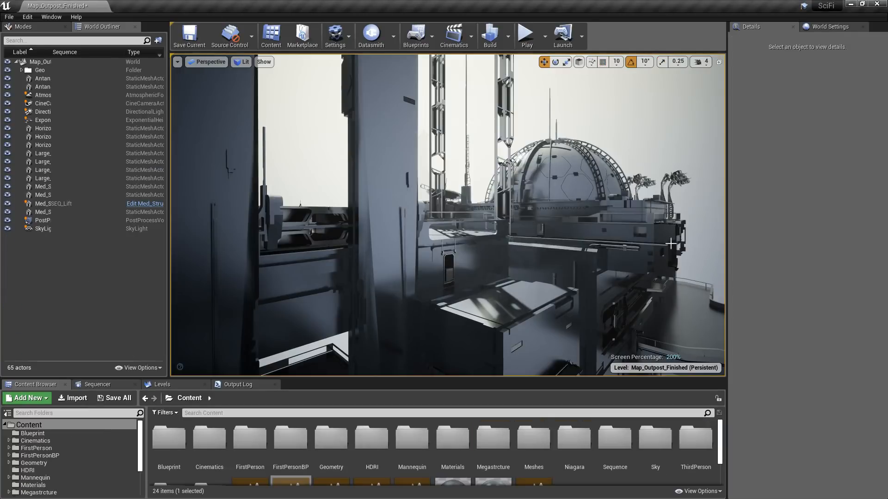
mouse_move(579, 261)
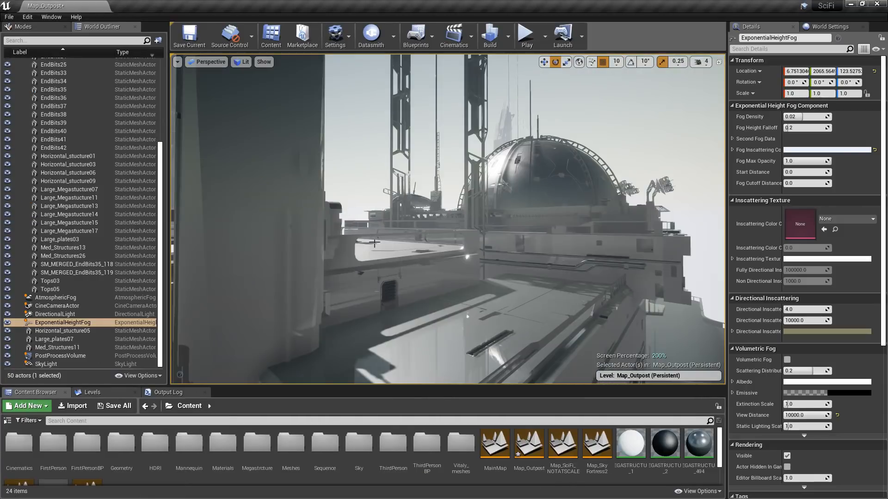
Select PostProcessVolume and expand its Ambient Occlusion and Screen Space Reflections sections
click(54, 314)
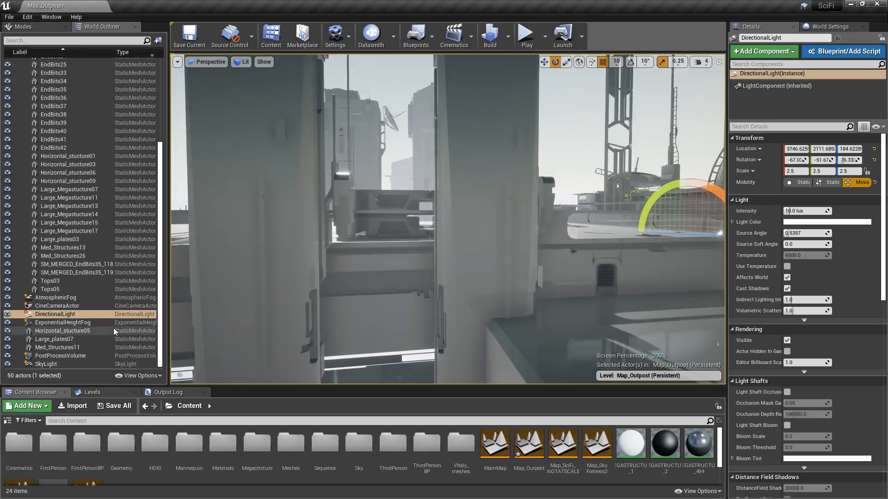
click(60, 355)
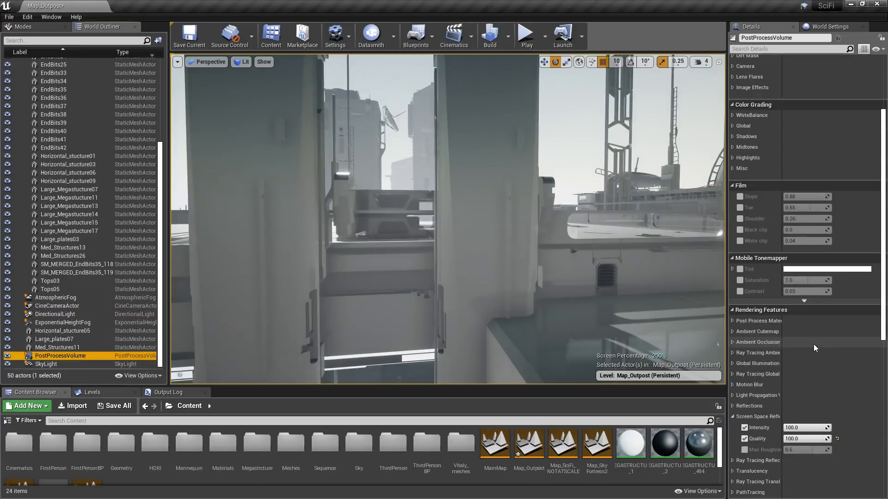
scroll(down, 3)
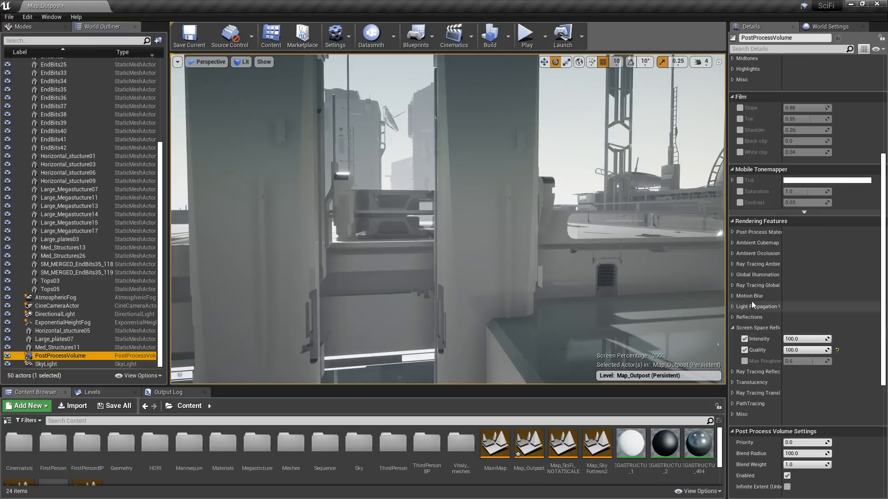
click(732, 253)
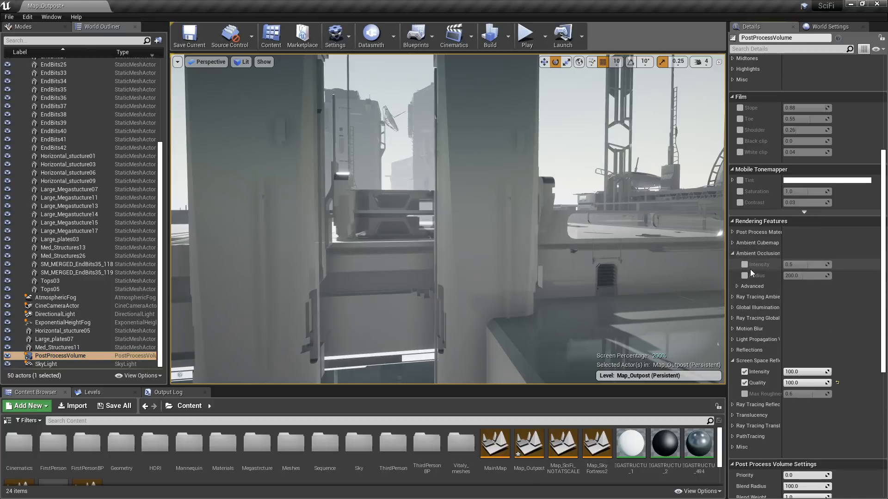
click(745, 265)
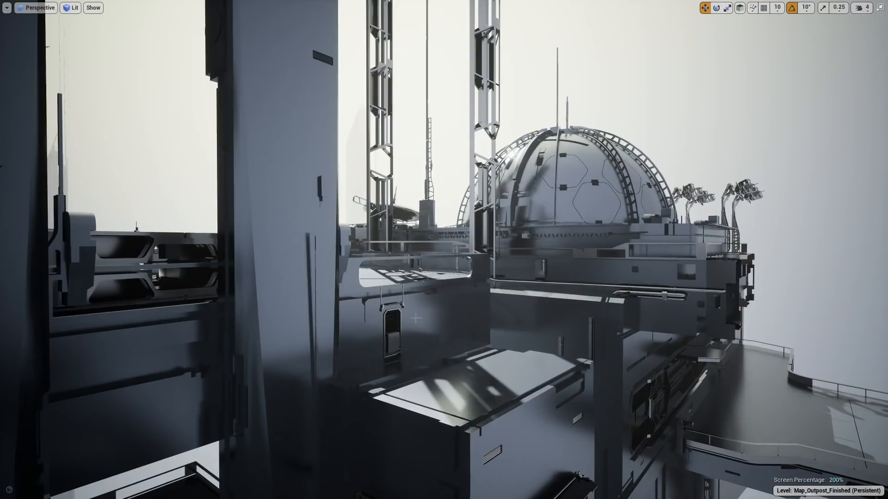
mouse_move(542, 331)
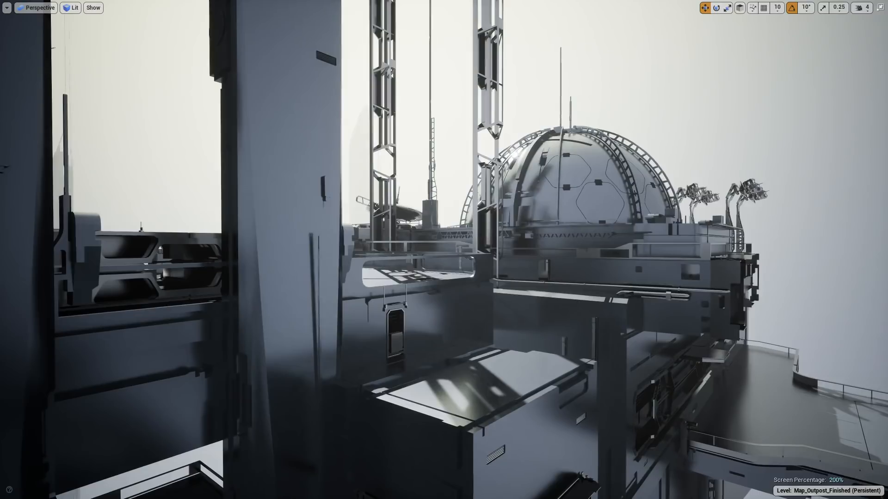
click(627, 356)
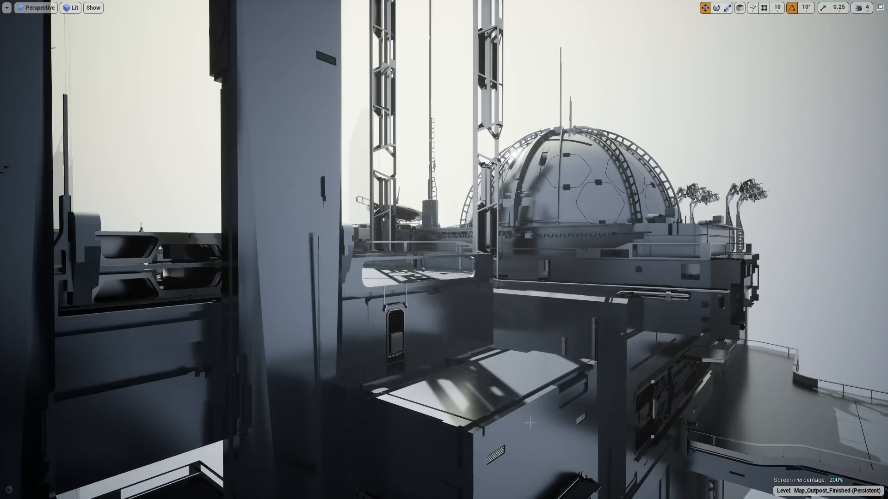
mouse_move(372, 416)
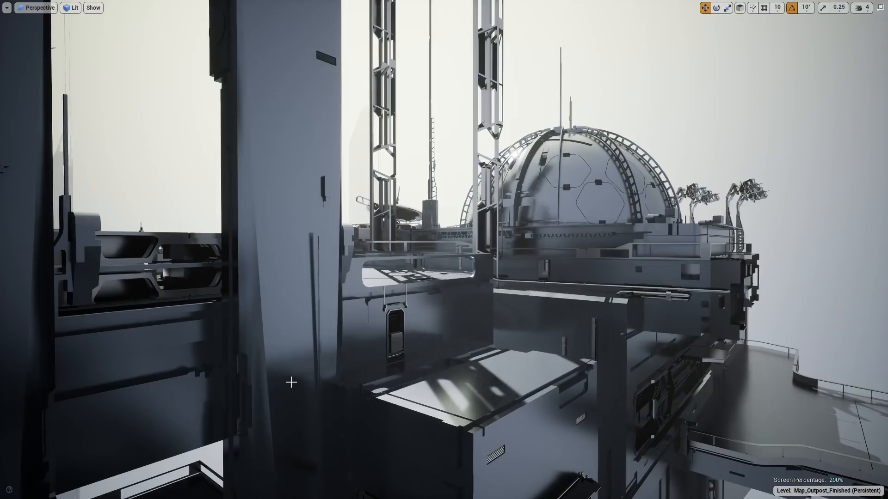
mouse_move(480, 329)
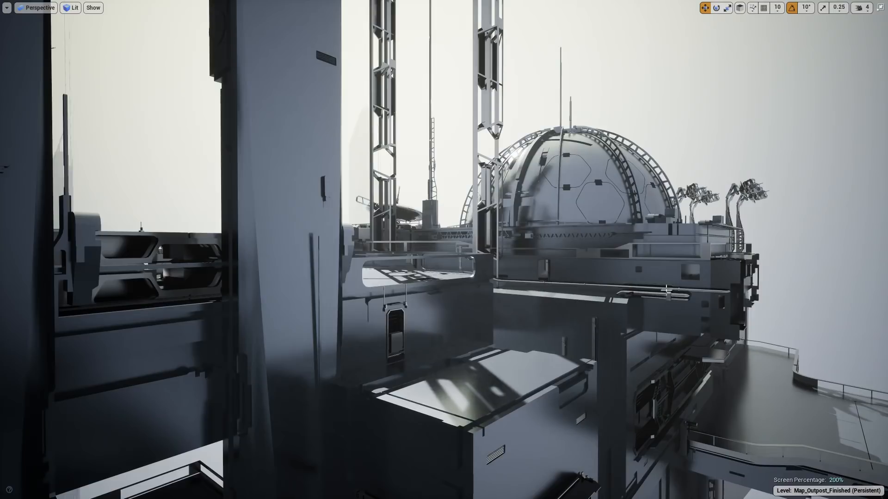
mouse_move(472, 341)
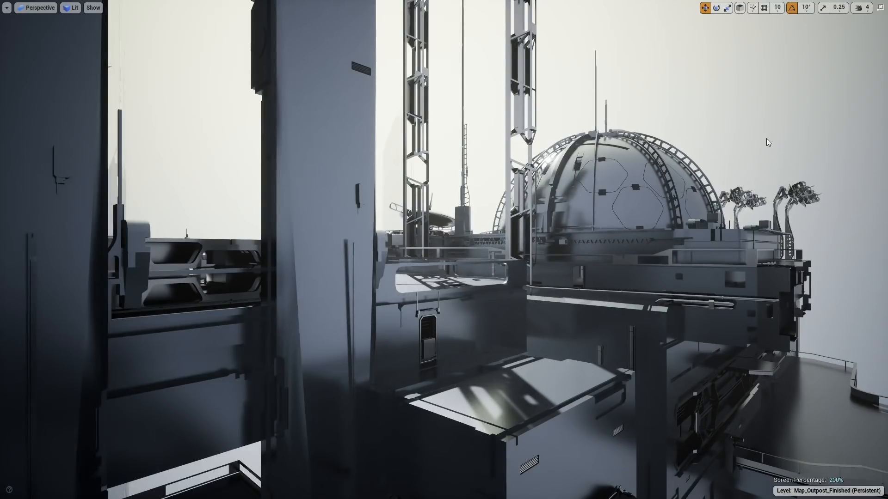
mouse_move(737, 118)
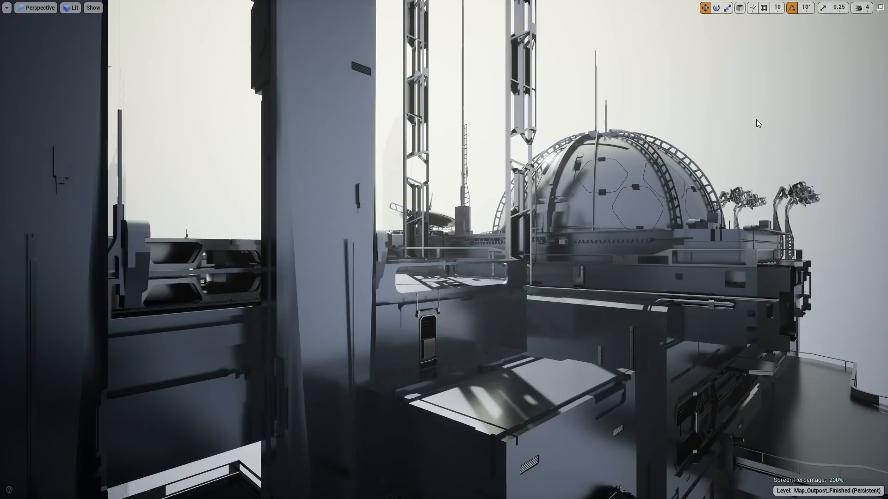
mouse_move(776, 115)
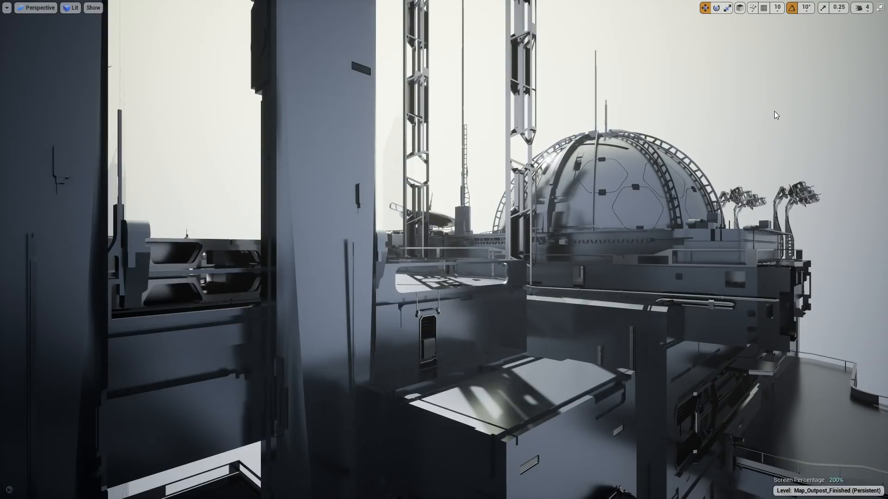
mouse_move(849, 324)
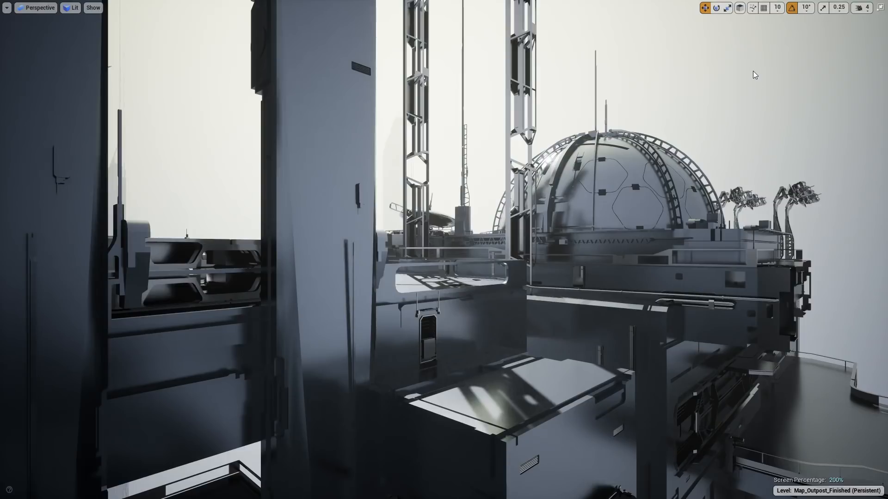
mouse_move(733, 89)
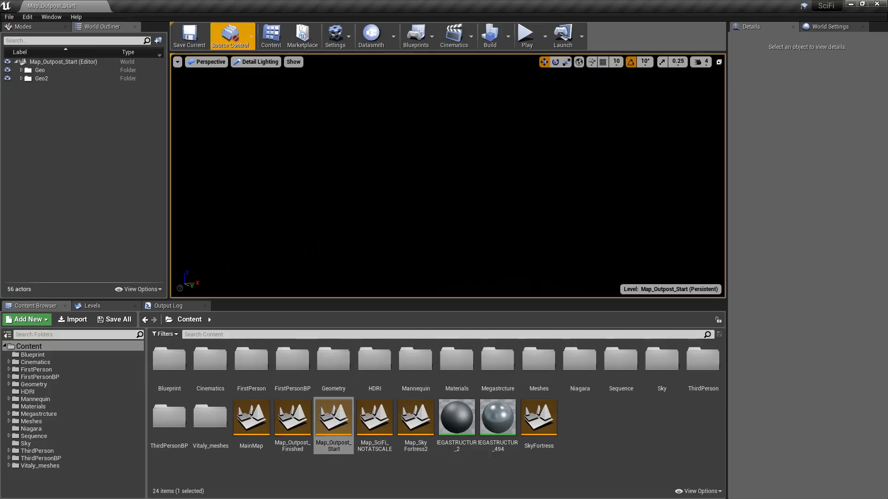
Switch the Map_Outpost_Start viewport to Unlit view mode, then back to Lit
click(256, 61)
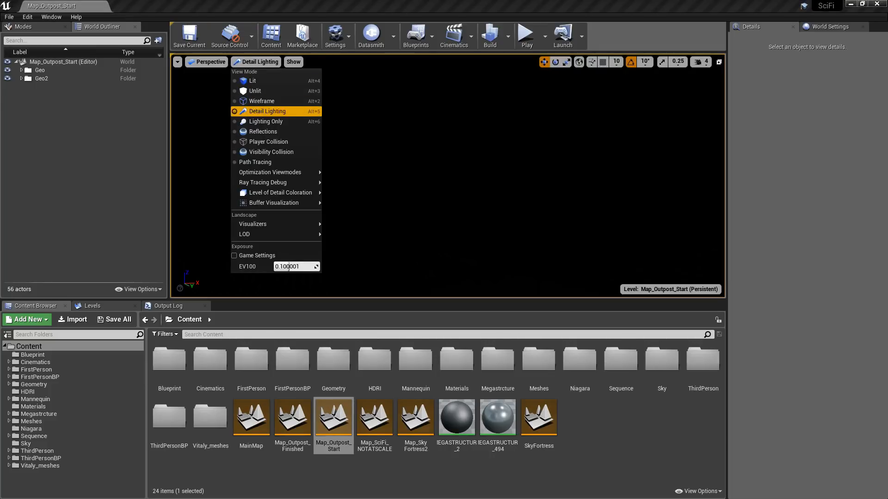
click(255, 91)
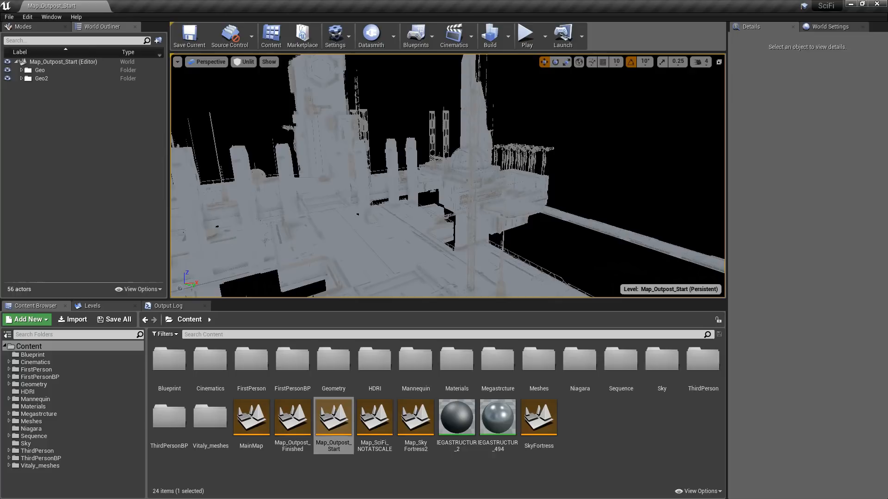
click(243, 62)
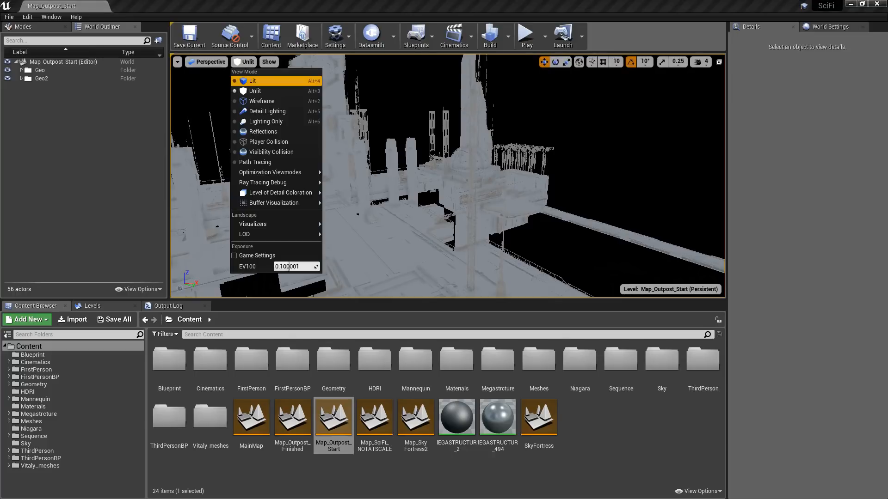
click(253, 81)
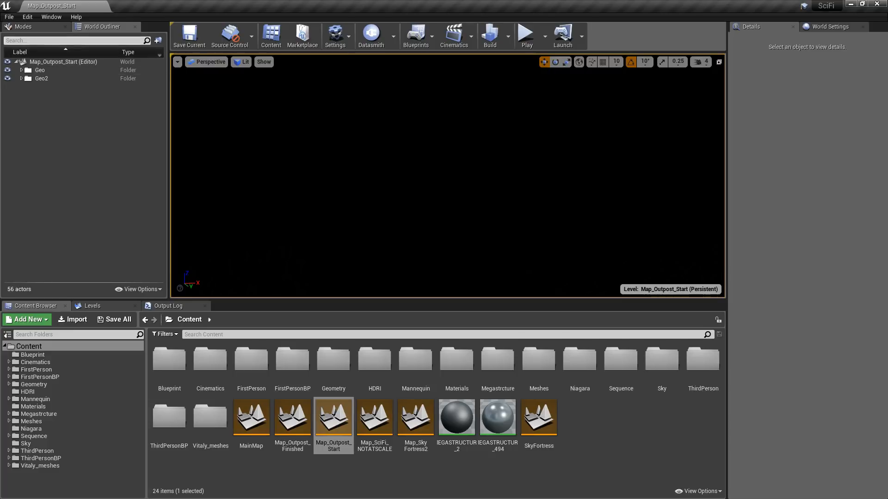
Search 'fog' in the Modes place panel and add Atmospheric and Exponential Height Fog
click(22, 27)
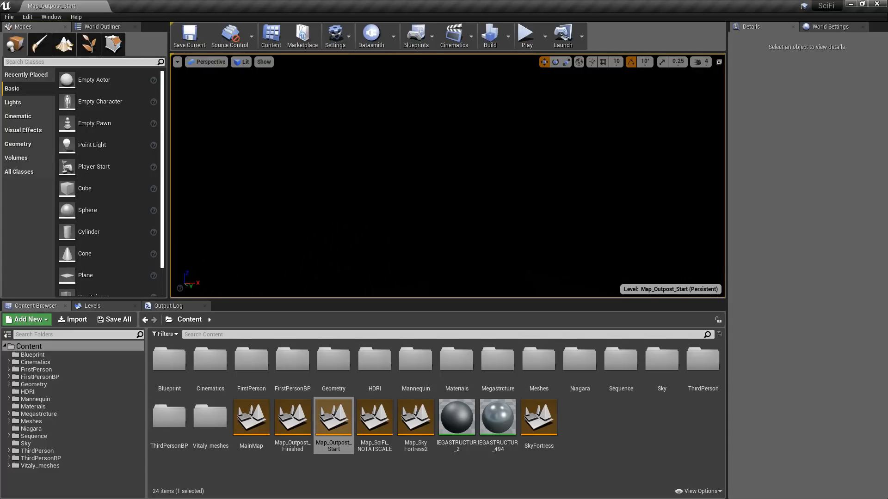
text(fog)
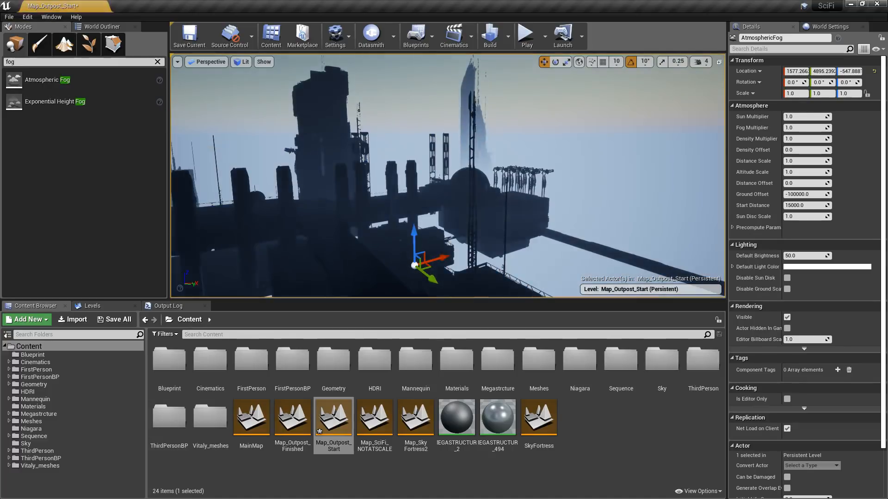
click(45, 102)
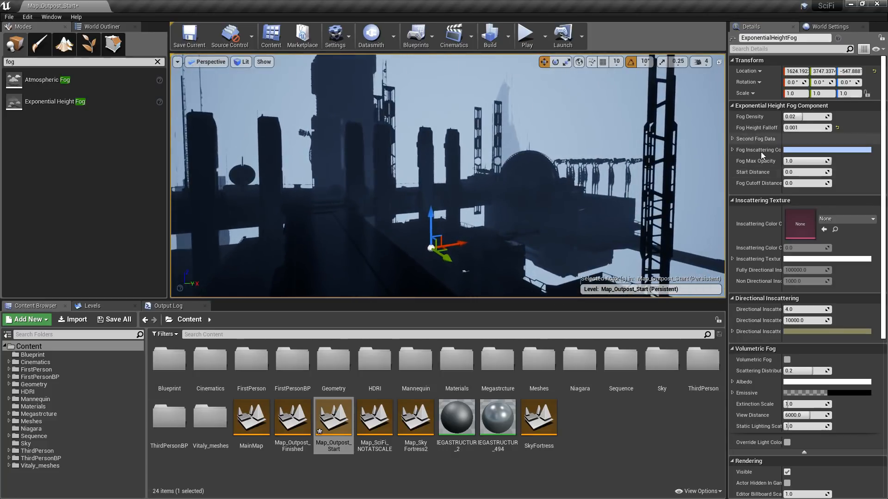
Change the Fog Inscattering Color to a pale, near-white blue and confirm
click(826, 150)
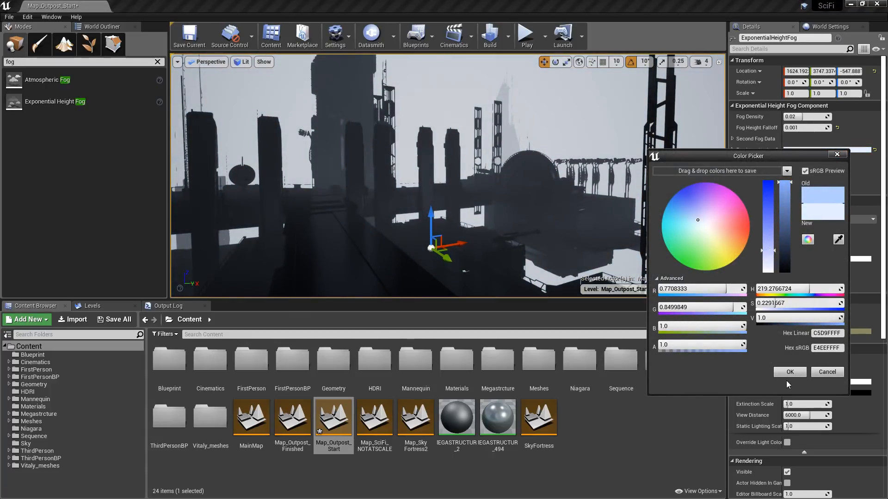
click(790, 372)
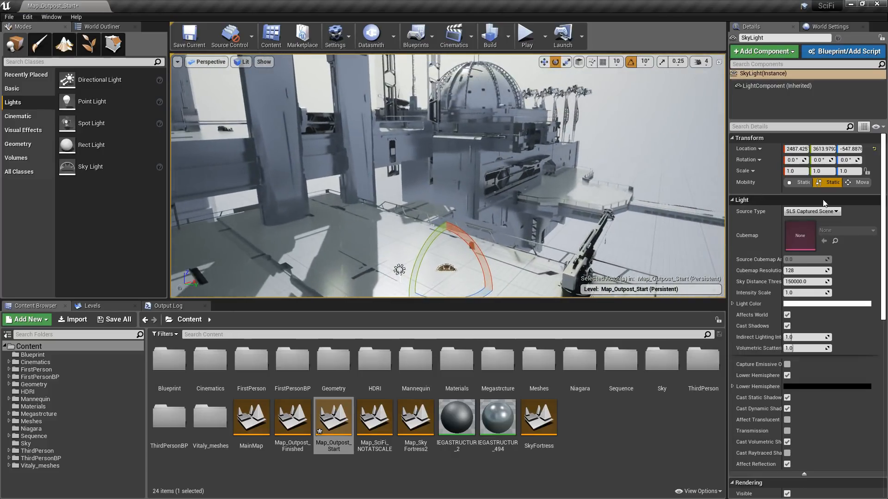
Set the Sky Light's Mobility to Movable
click(859, 182)
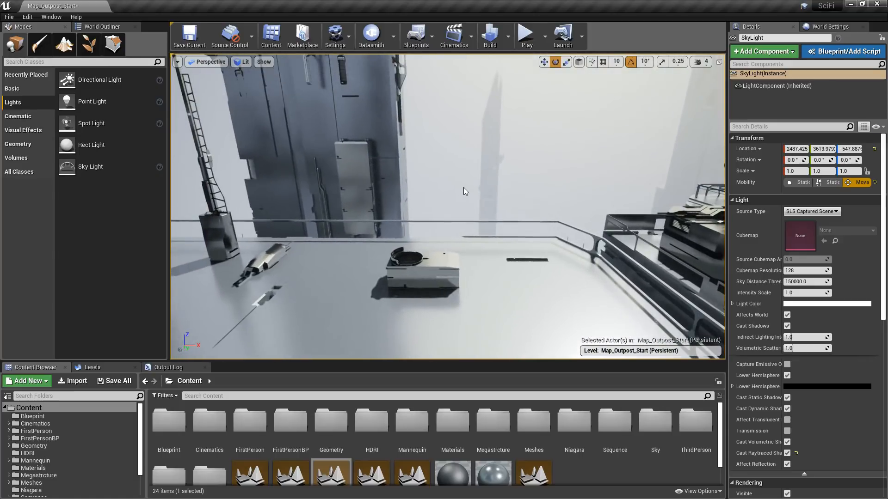
Toggle fullscreen with F11 and start playing the outpost level in the editor
key(F11)
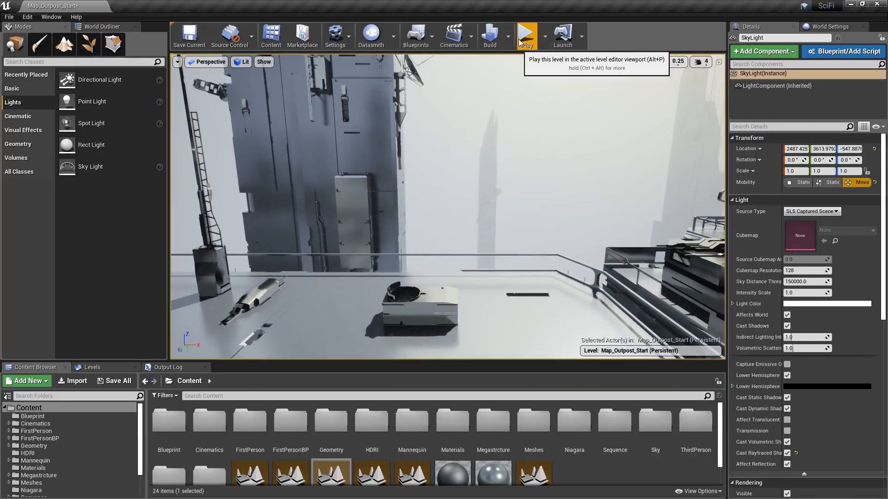
click(527, 32)
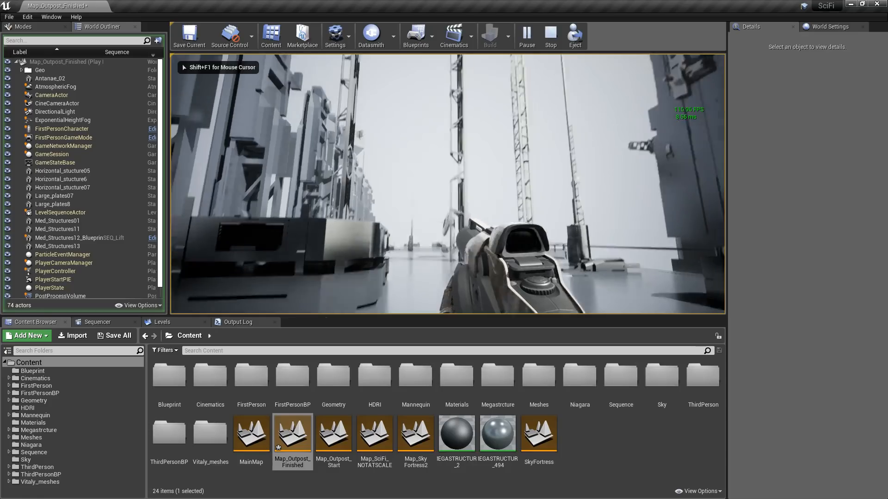